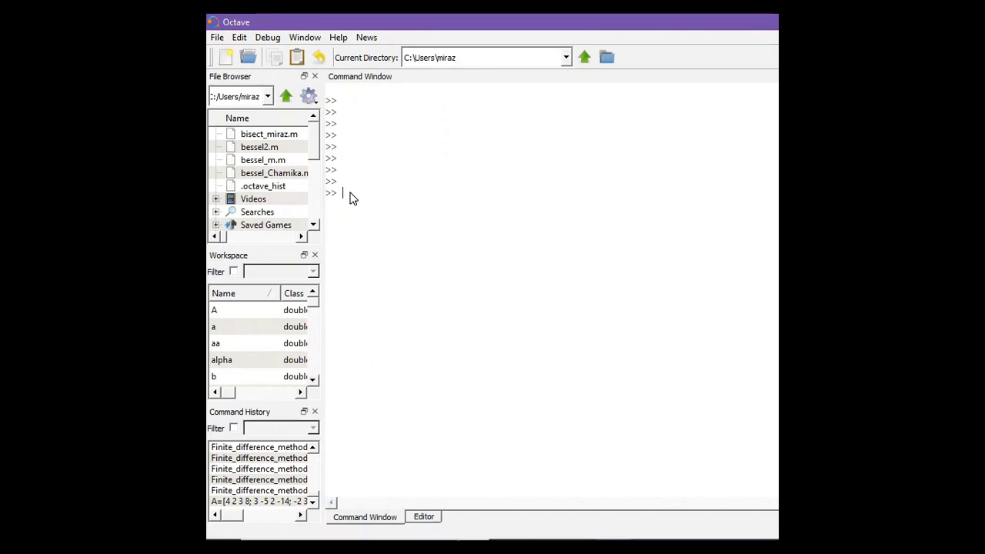
Enter the 3-by-4 augmented matrix A = [4 2 3 8; 3 -5 2 -14; -2 3 8 27] at the prompt
{"action": "type", "text": "A=[4 2 3 8; 3 -5 2 -14; -2 3 8 27];"}
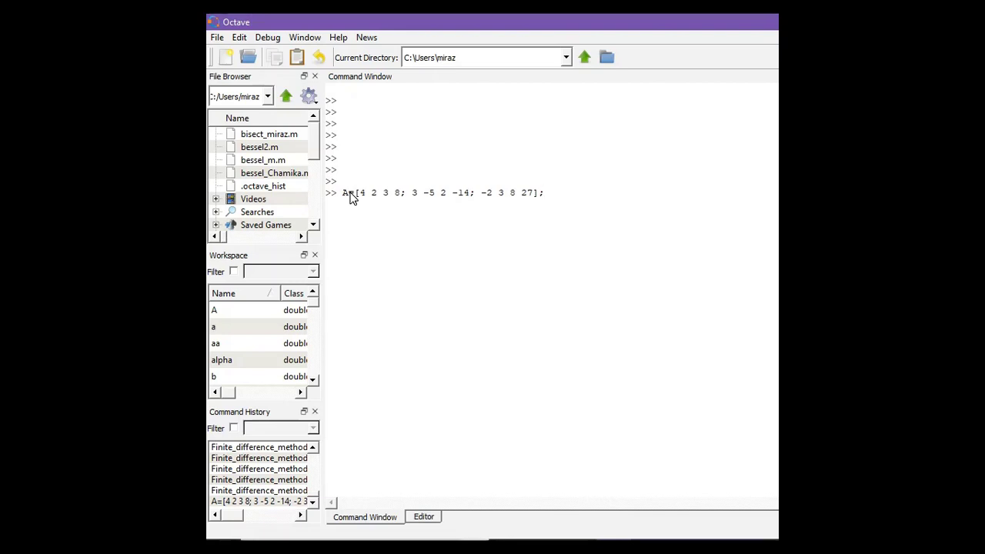
{"action": "mouse_move", "coordinate": [552, 201]}
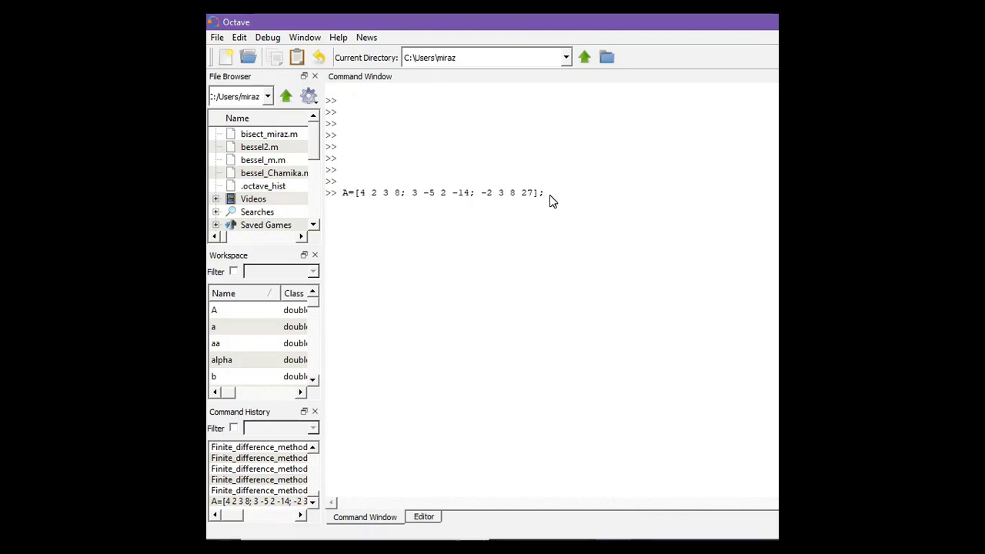
{"action": "key", "text": "Backspace"}
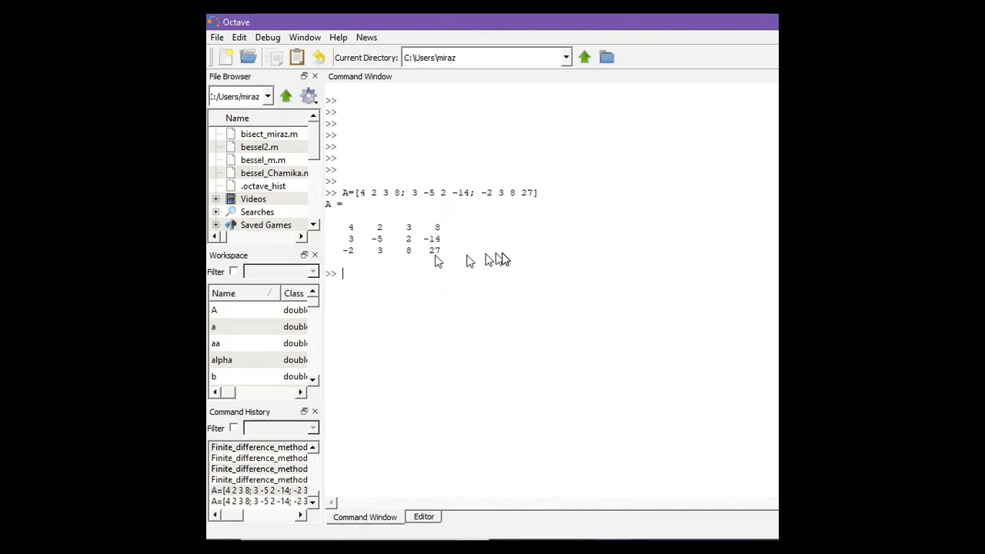
{"action": "mouse_move", "coordinate": [428, 271]}
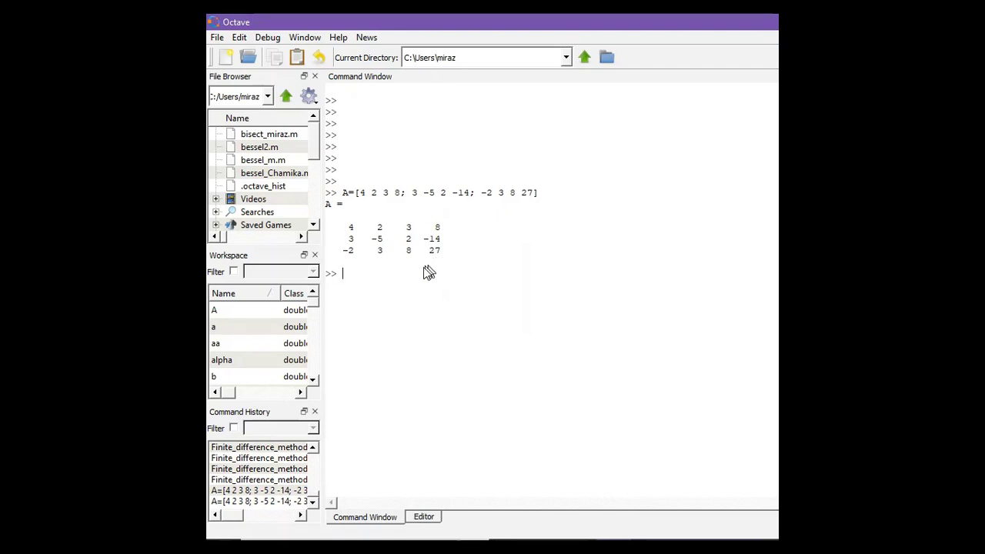
{"action": "mouse_move", "coordinate": [406, 277]}
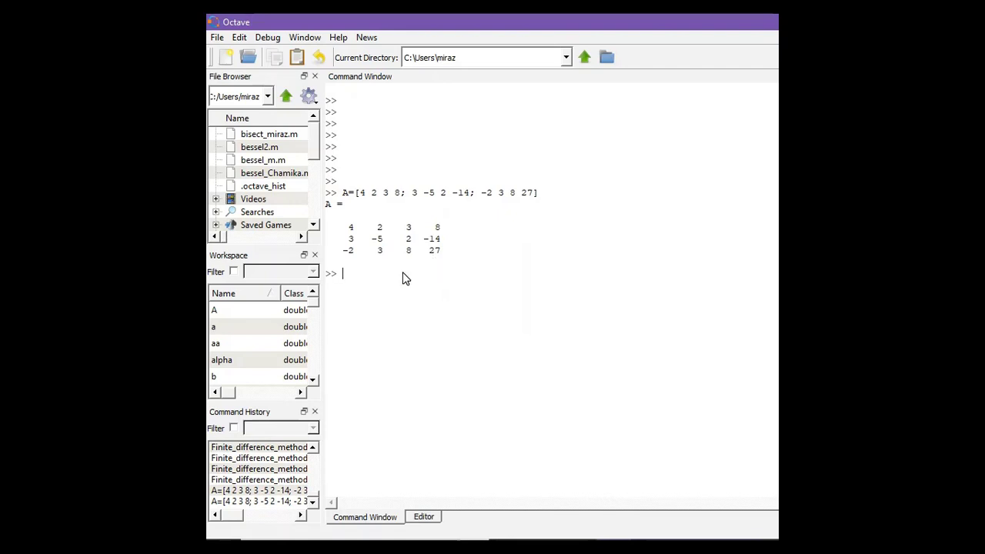
Switch to Gaussian_Elimination_final.m in the Editor and place the cursor at the end of line 7 defining A
{"action": "left_click", "coordinate": [423, 517]}
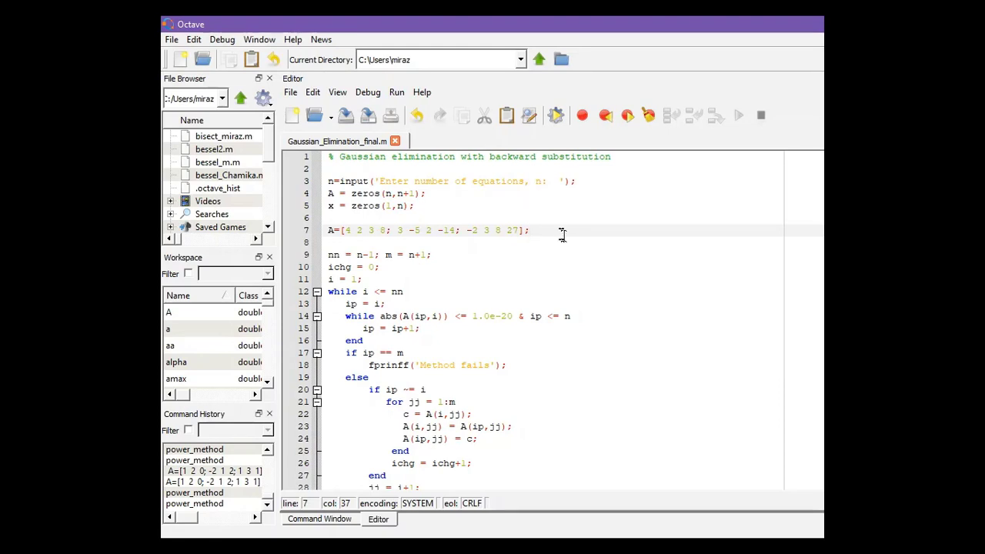
{"action": "mouse_move", "coordinate": [562, 234]}
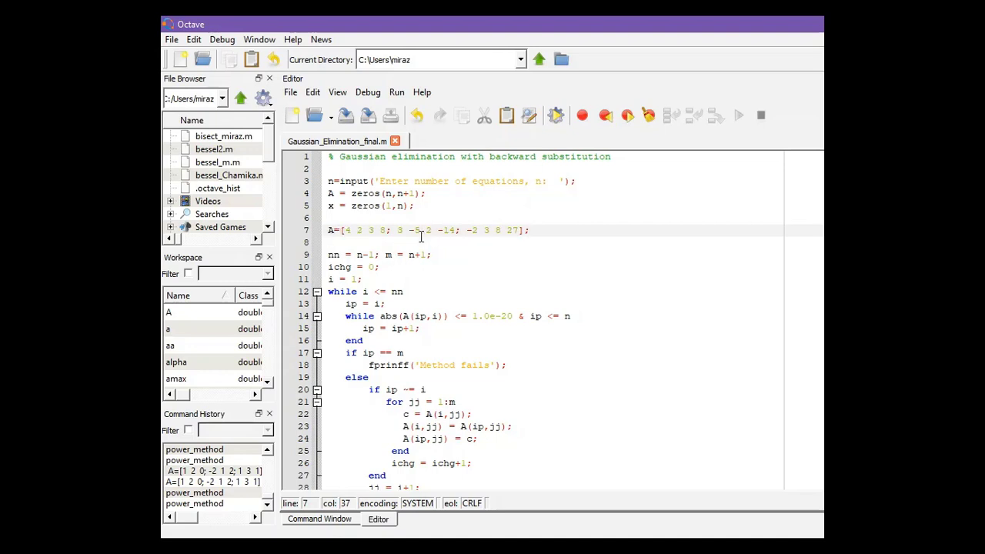
{"action": "mouse_move", "coordinate": [422, 237]}
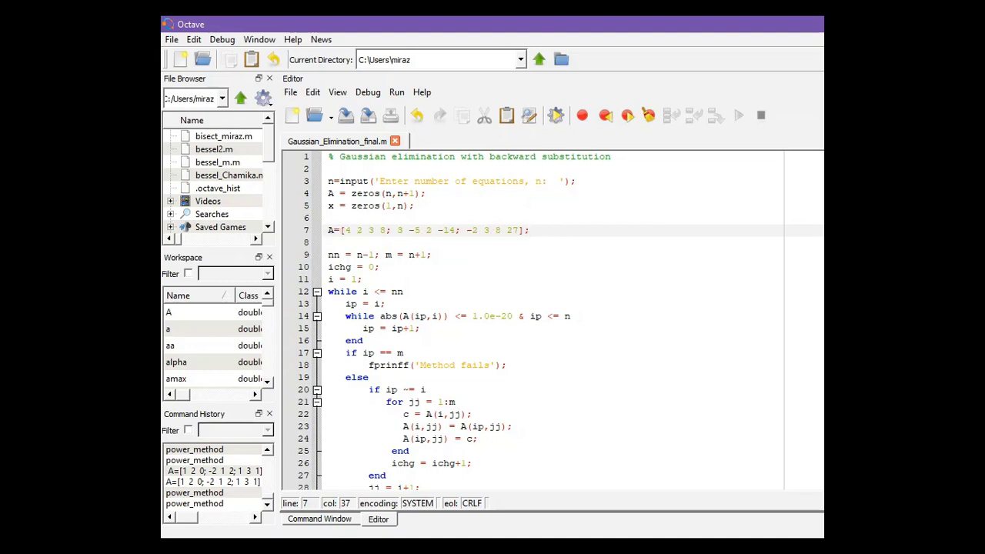
{"action": "scroll", "scroll_direction": "down", "scroll_amount": 3}
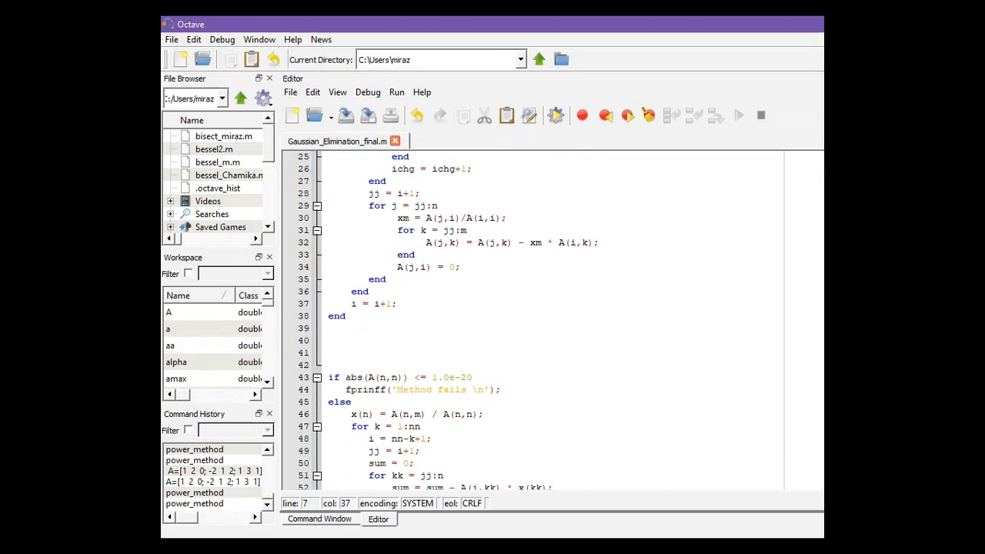
{"action": "scroll", "scroll_direction": "up", "scroll_amount": 3}
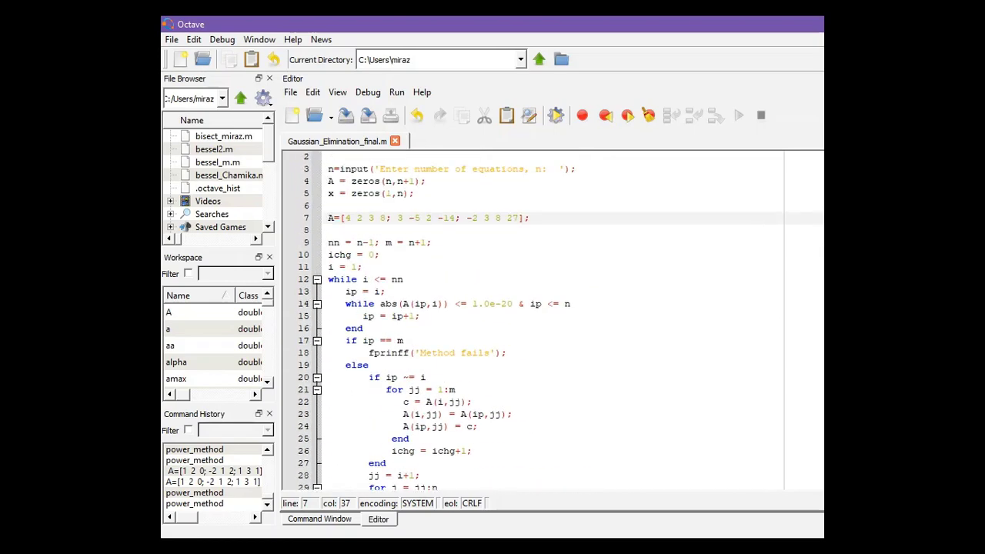
{"action": "scroll", "scroll_direction": "up", "scroll_amount": 3}
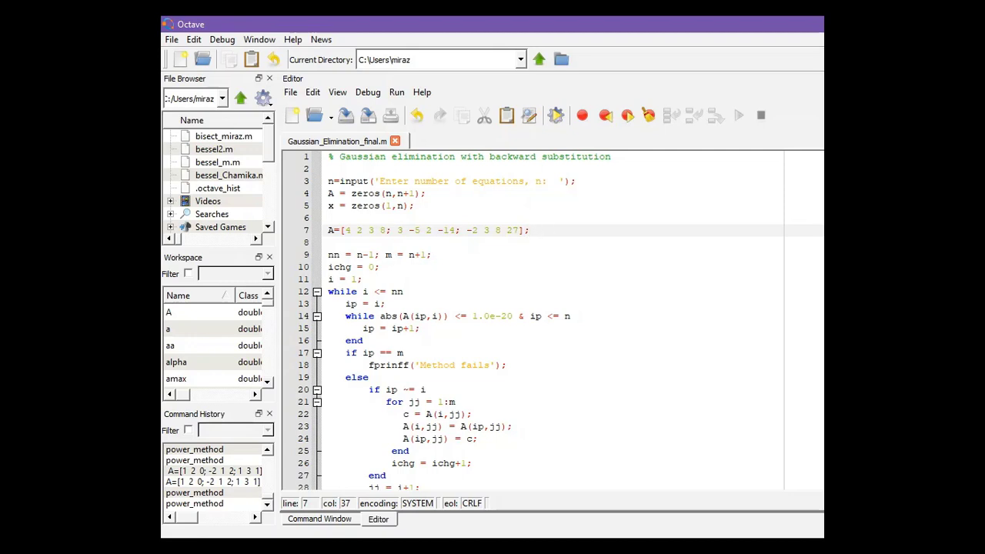
{"action": "left_click", "coordinate": [529, 229]}
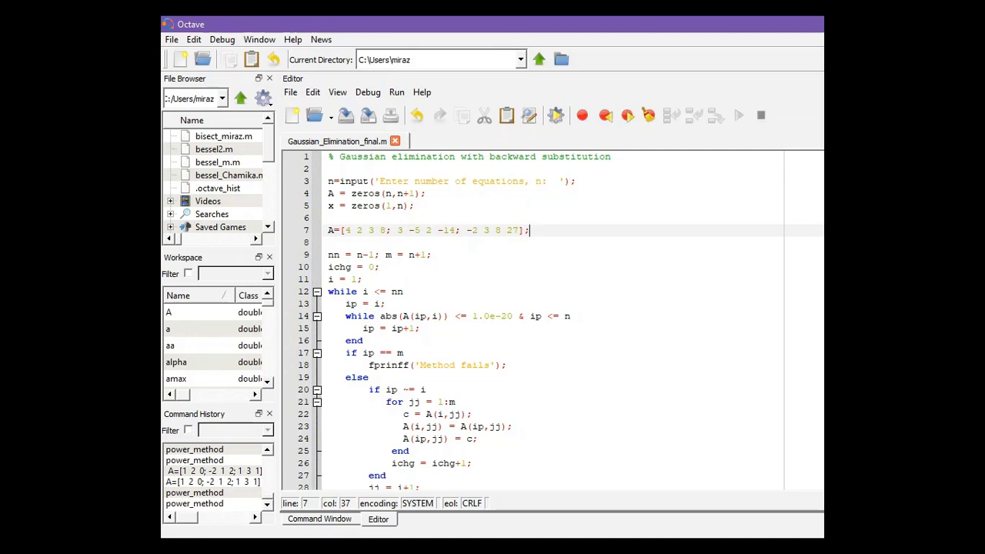
{"action": "mouse_move", "coordinate": [415, 115]}
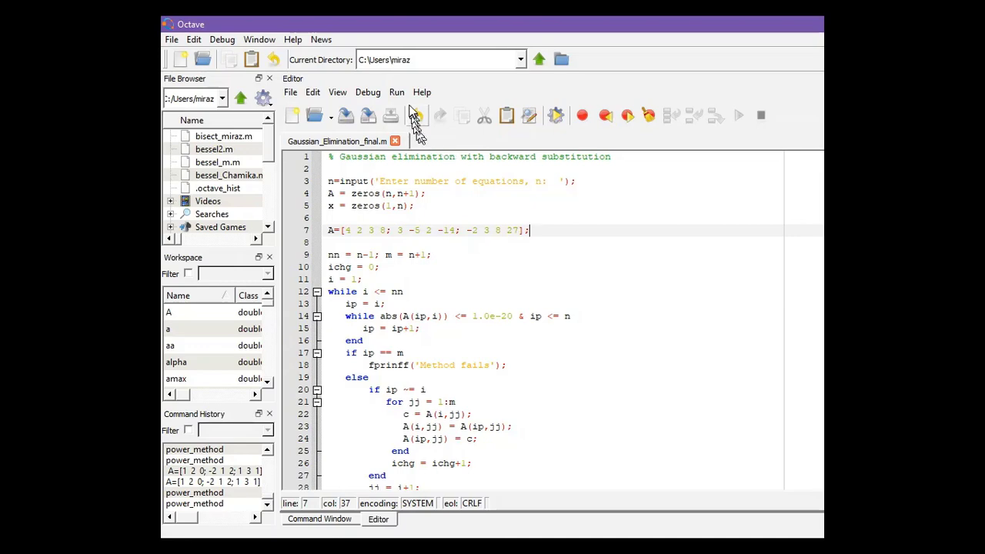
Run the script with 3 equations, printing the reduced system and the solution -1, 3, 2
{"action": "left_click", "coordinate": [418, 115]}
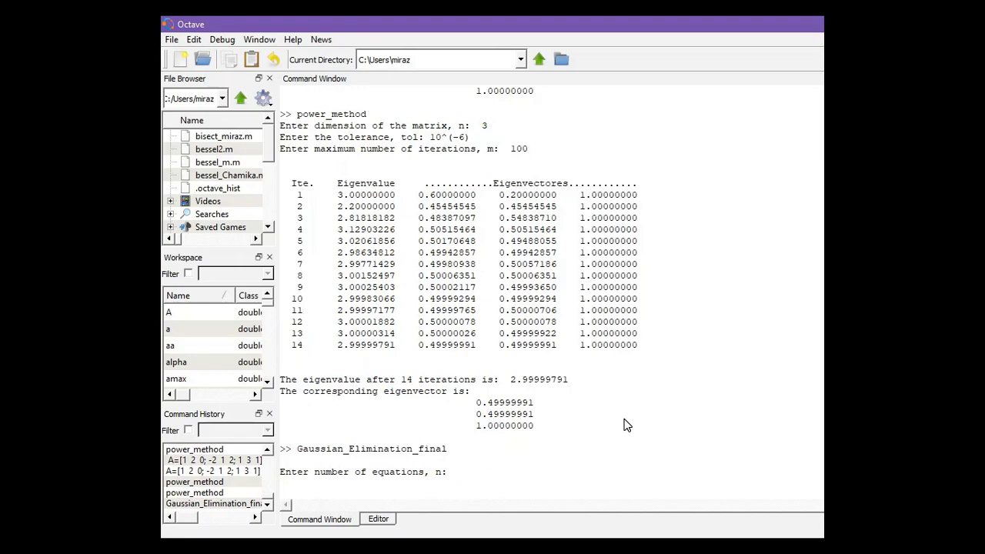
{"action": "type", "text": "3"}
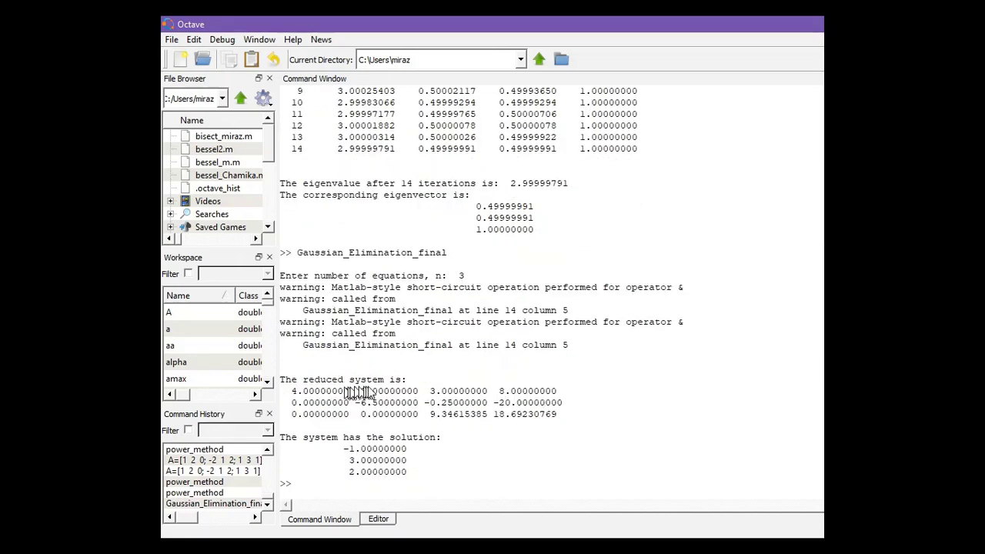
{"action": "mouse_move", "coordinate": [465, 414]}
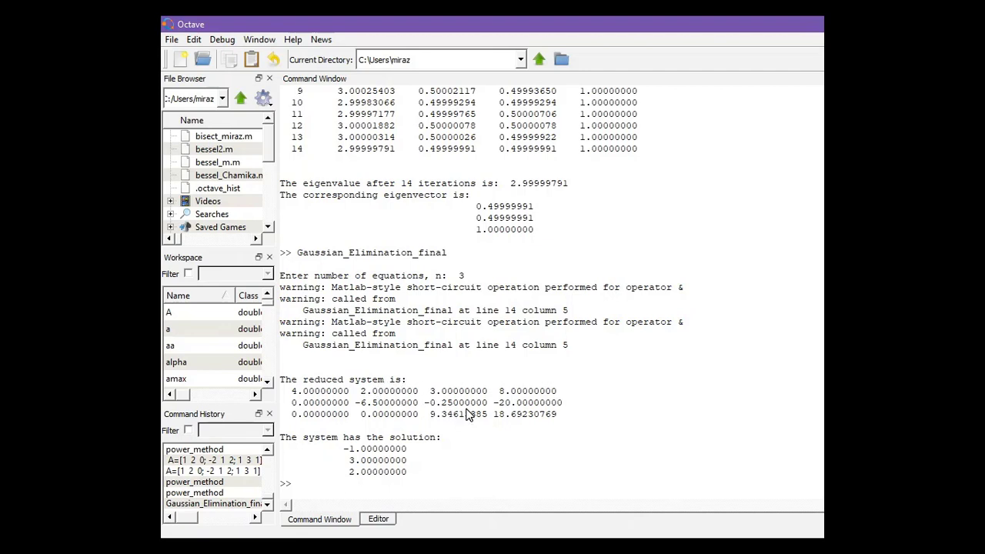
{"action": "mouse_move", "coordinate": [425, 449]}
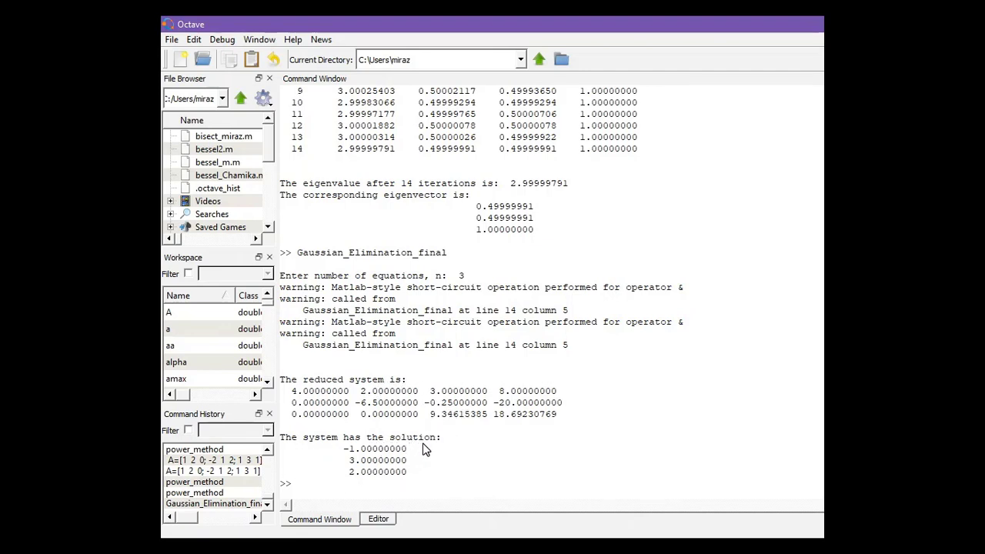
{"action": "mouse_move", "coordinate": [357, 458]}
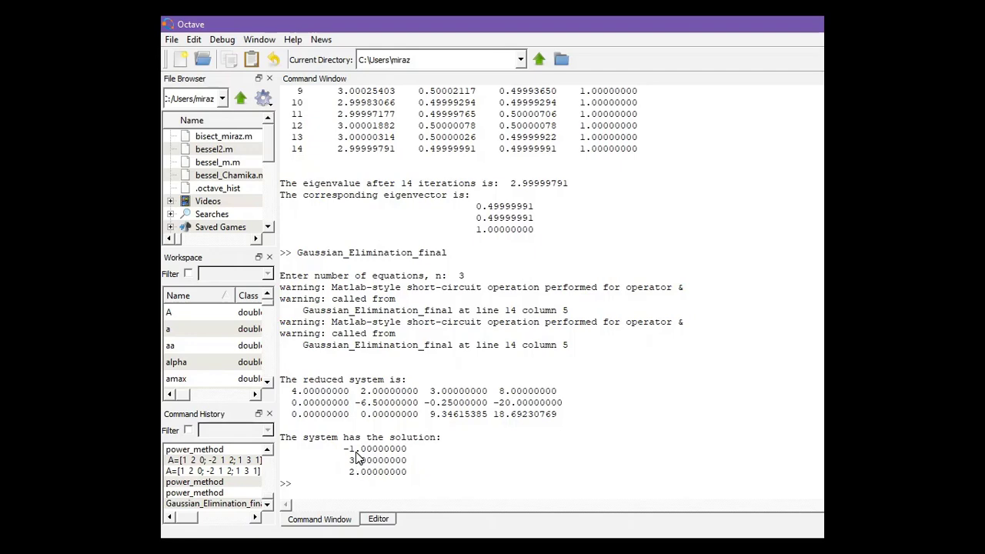
{"action": "left_click", "coordinate": [298, 484]}
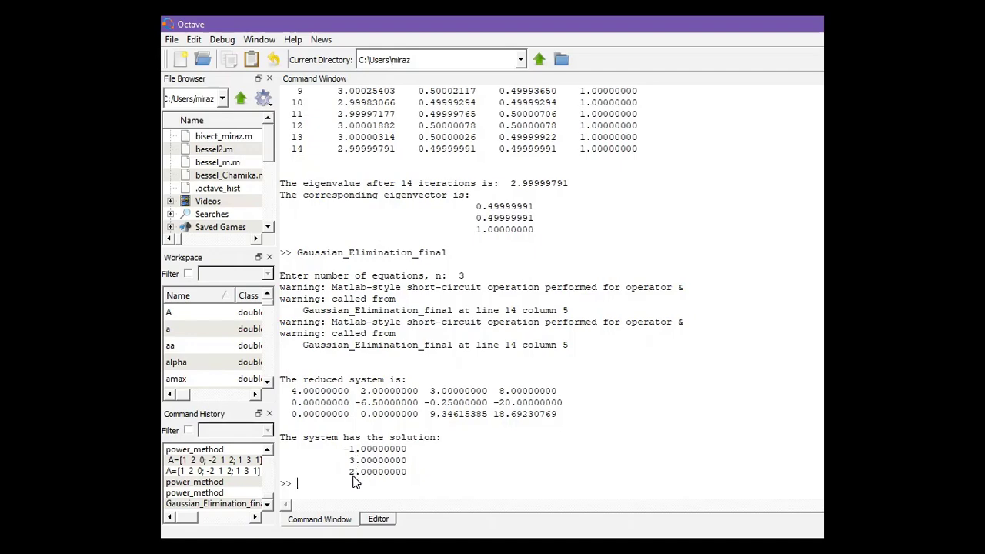